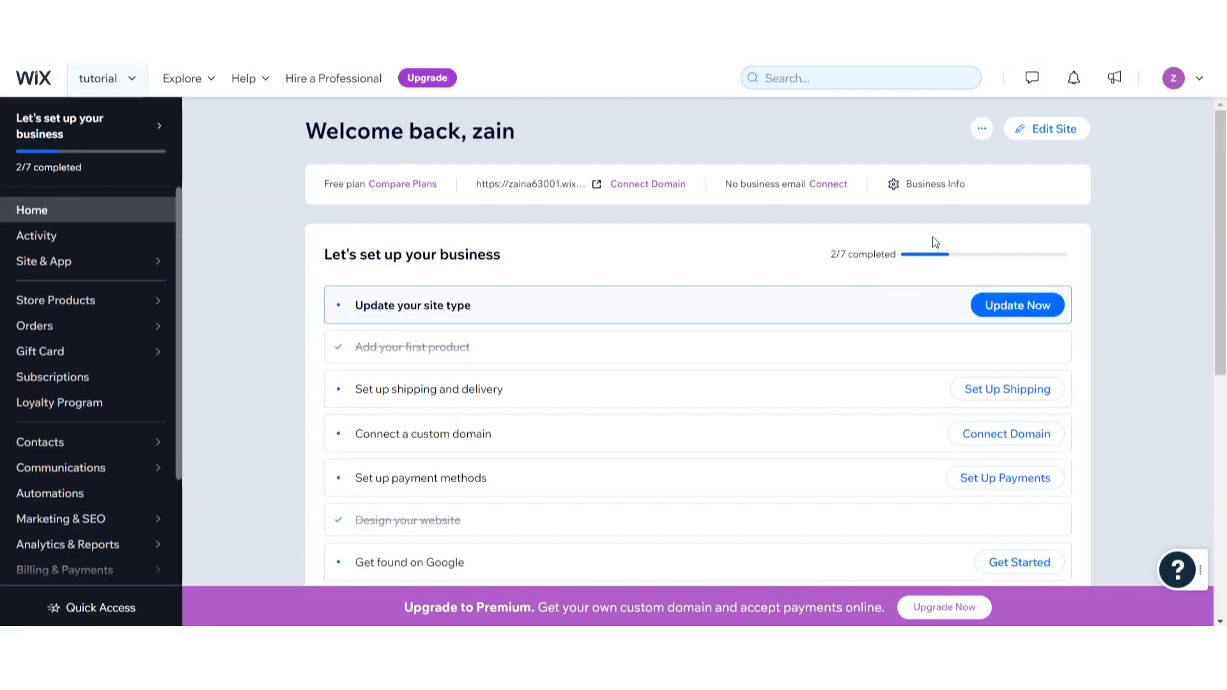
pyautogui.moveTo(1036, 138)
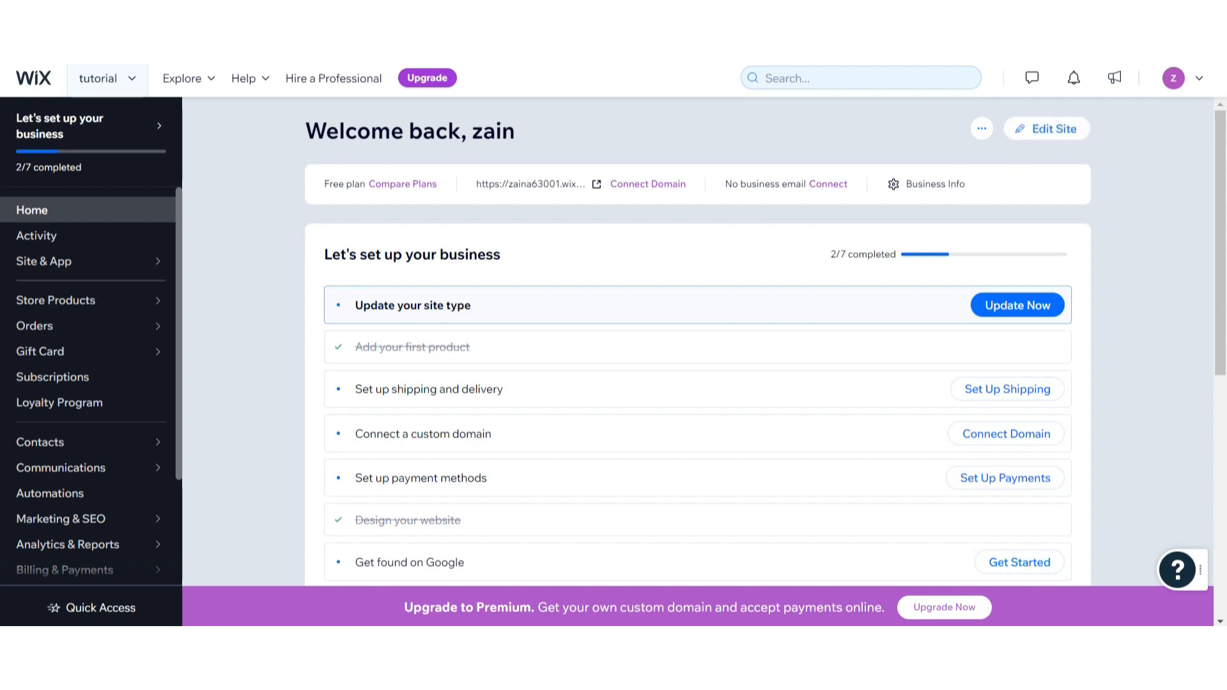
# Step: Launch the Wix Editor on the site's Home page from the dashboard
pyautogui.click(1046, 129)
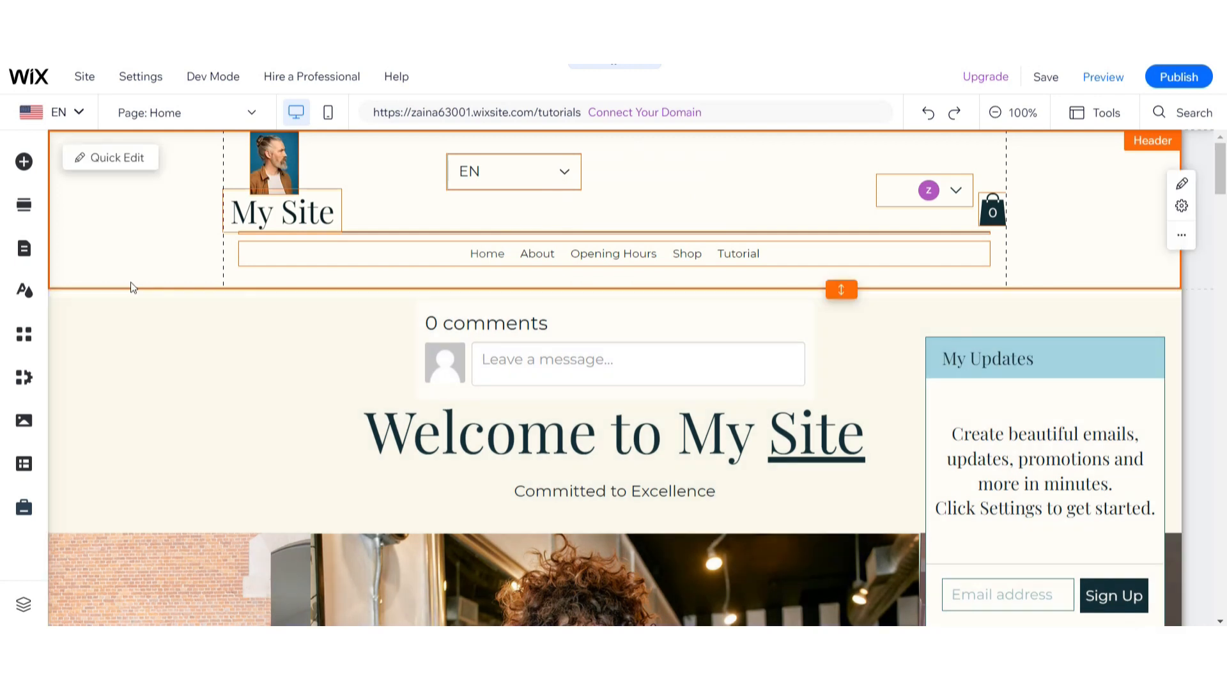
pyautogui.moveTo(24, 165)
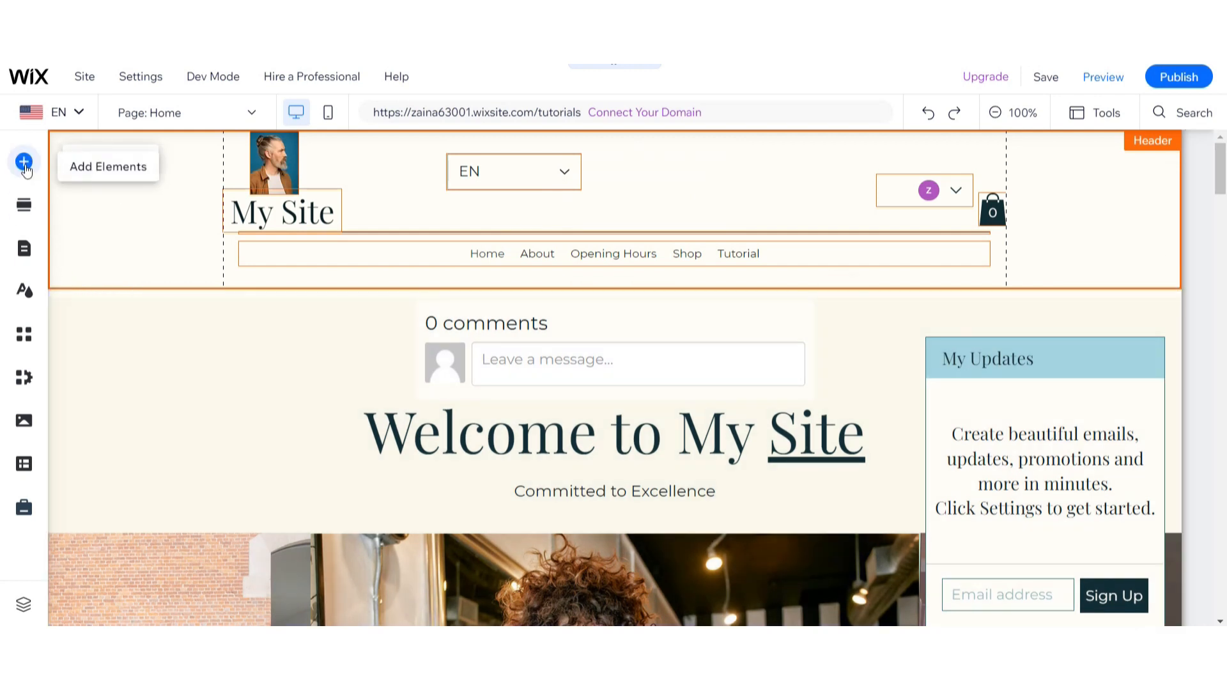
# Step: Browse Add Elements through Menu & Anchor to the Payments donation form templates
pyautogui.click(24, 161)
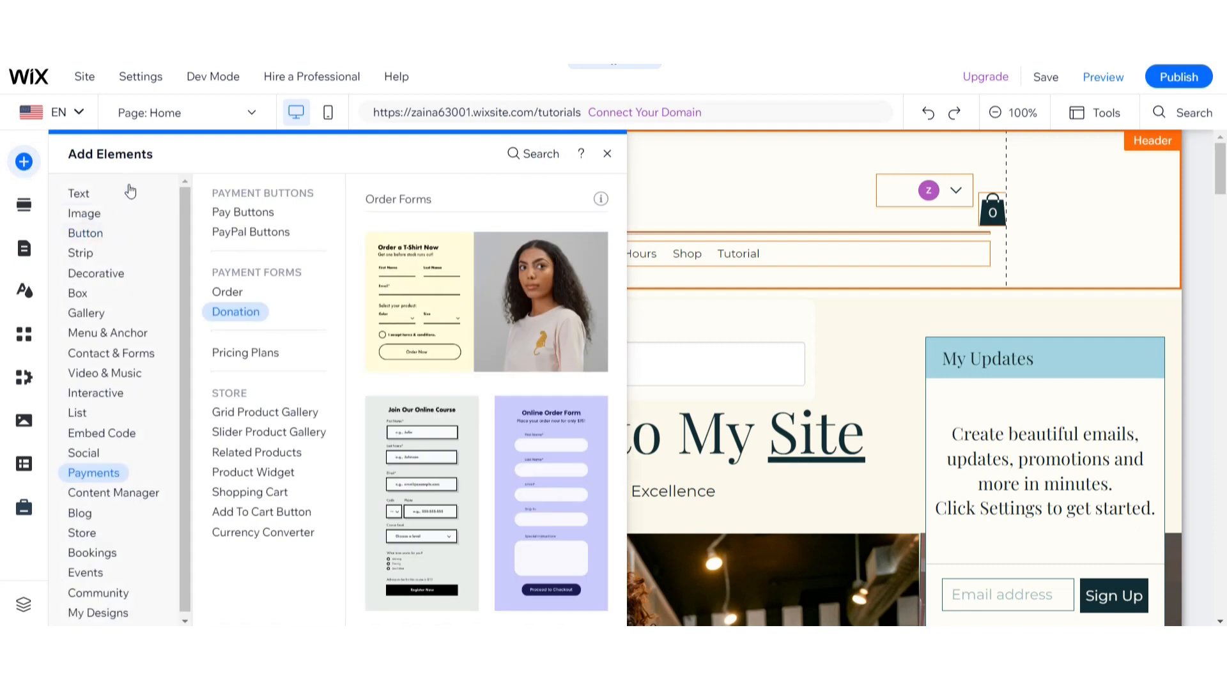
pyautogui.click(108, 333)
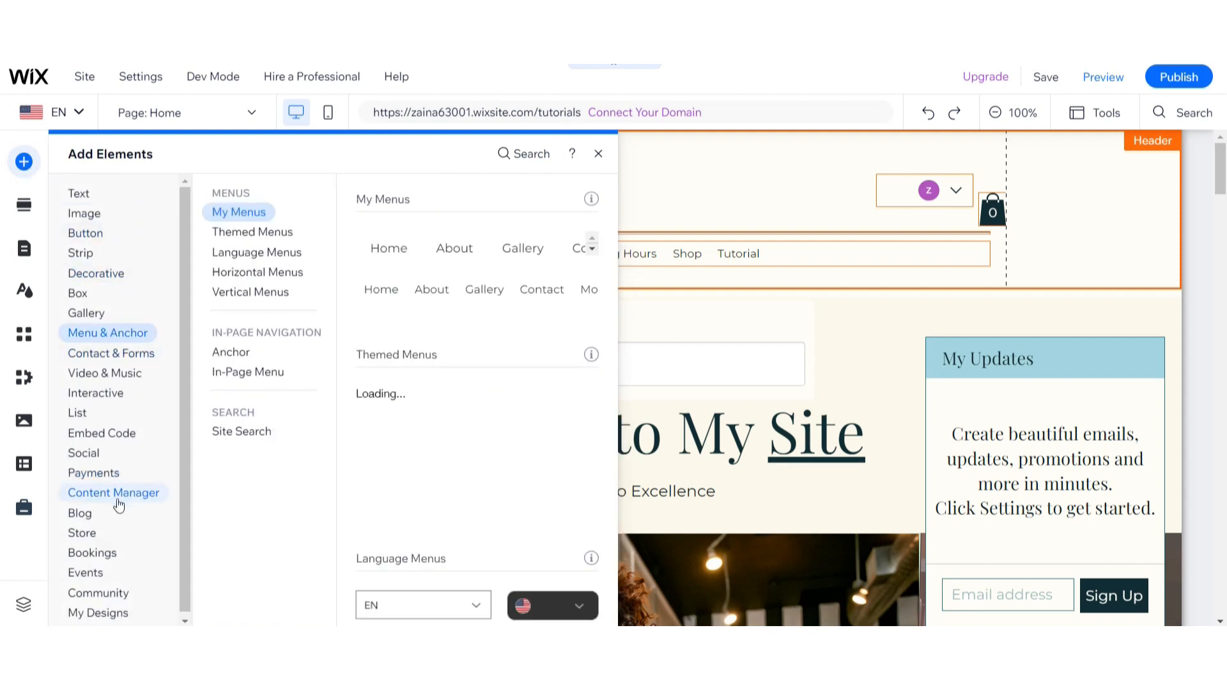
pyautogui.click(93, 473)
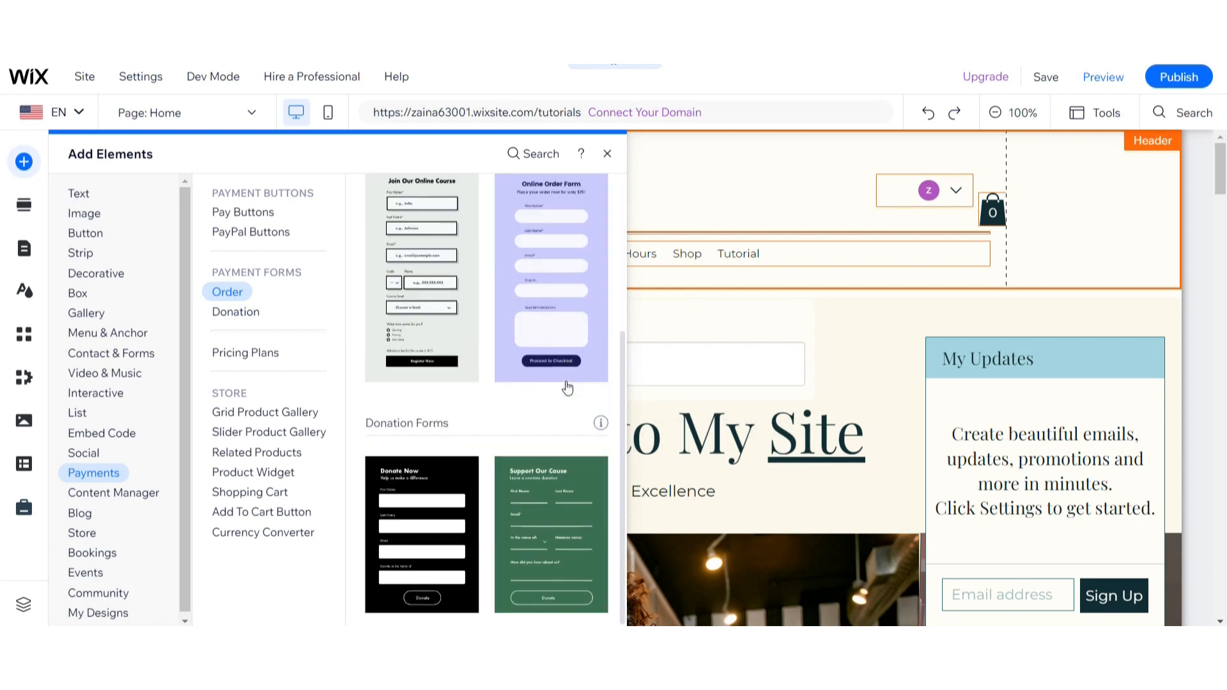
pyautogui.moveTo(548, 301)
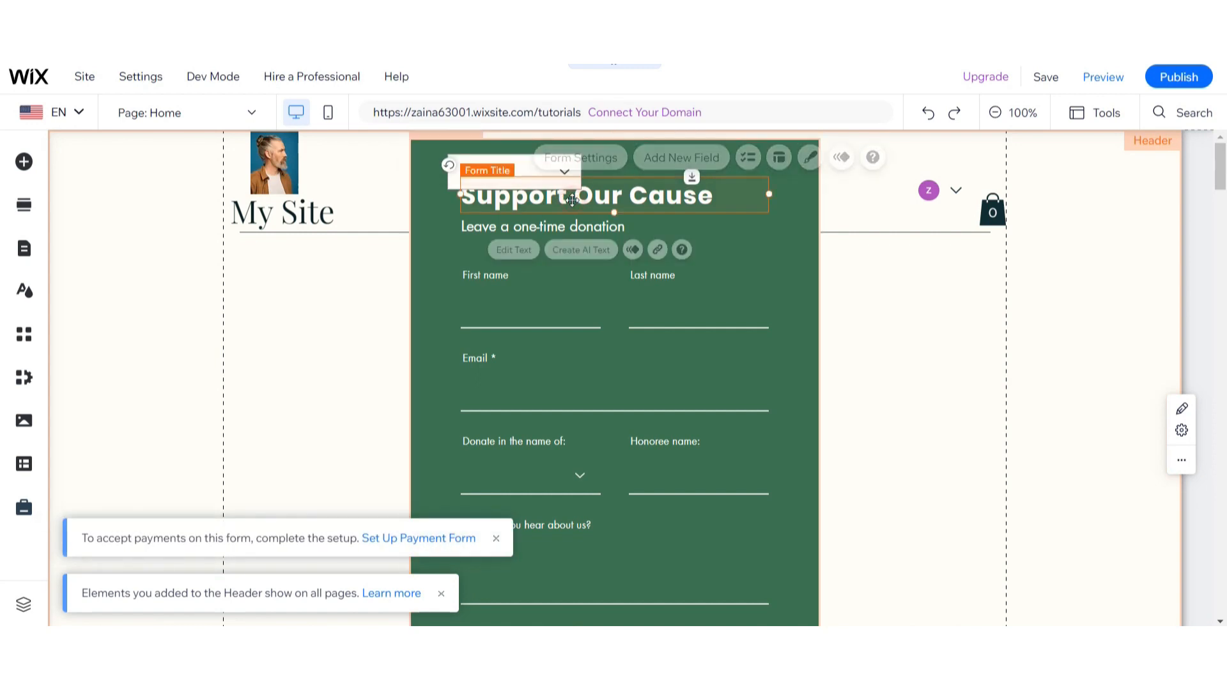
# Step: Replace the donation form title 'Support Our Cause' with 'Donate $30'
pyautogui.click(513, 250)
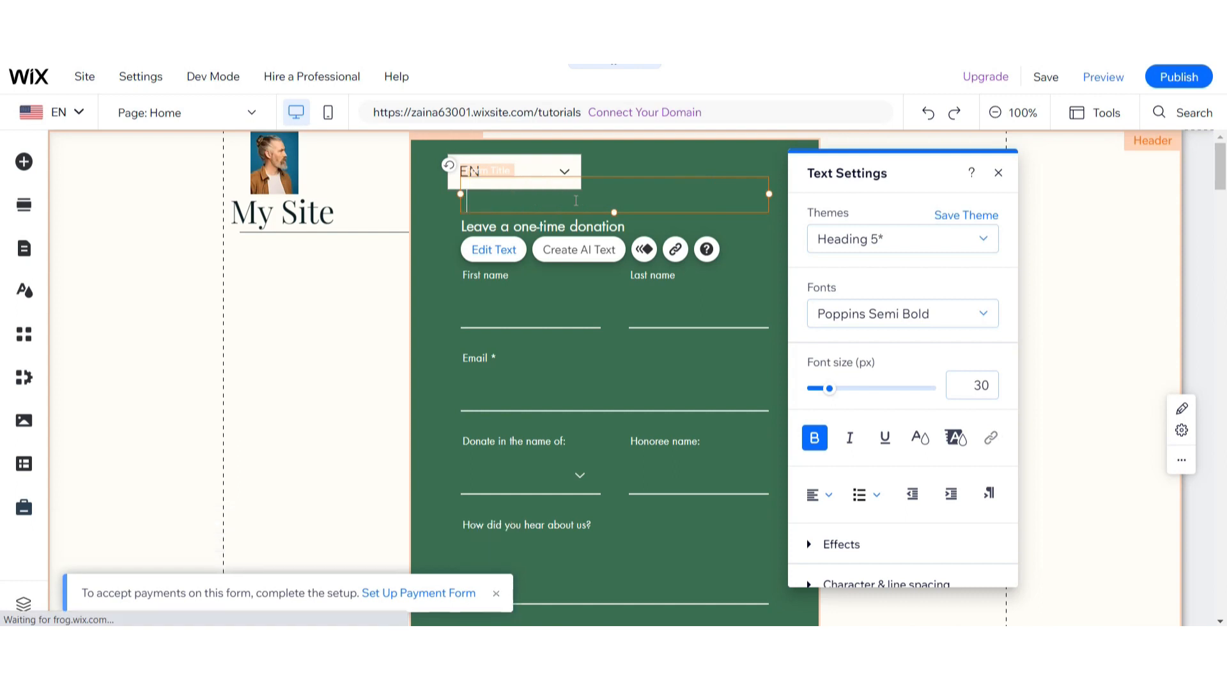
pyautogui.write('Dona')
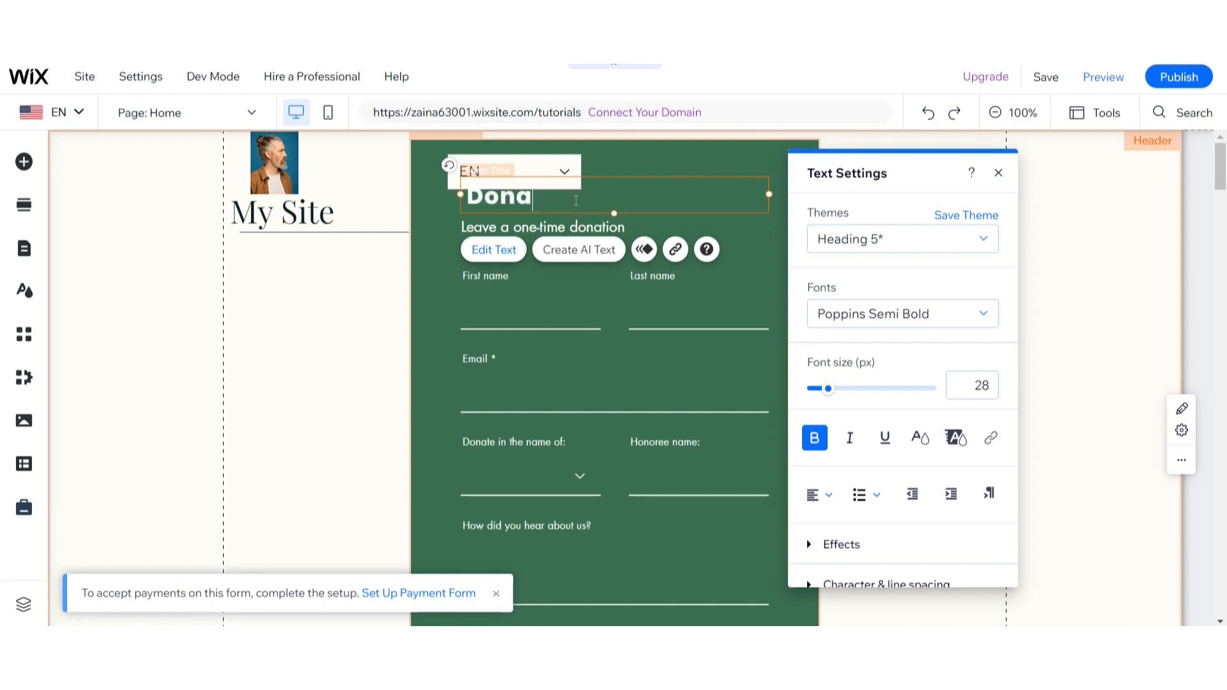
pyautogui.write('te')
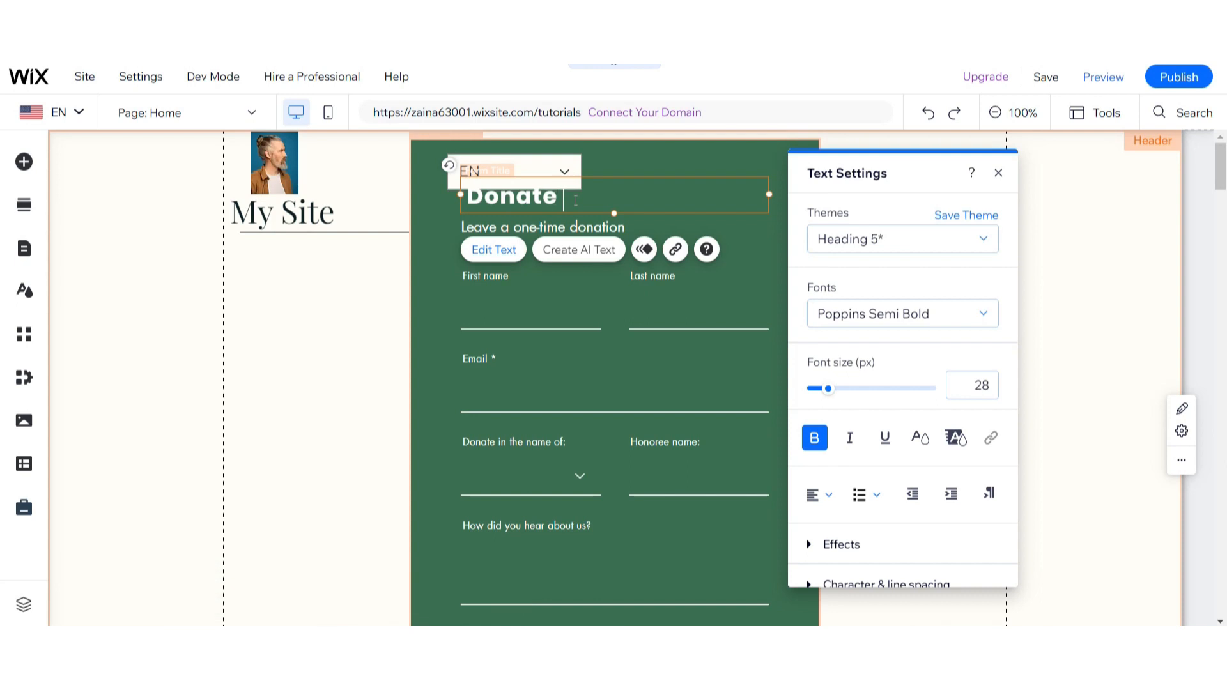
pyautogui.write('$30')
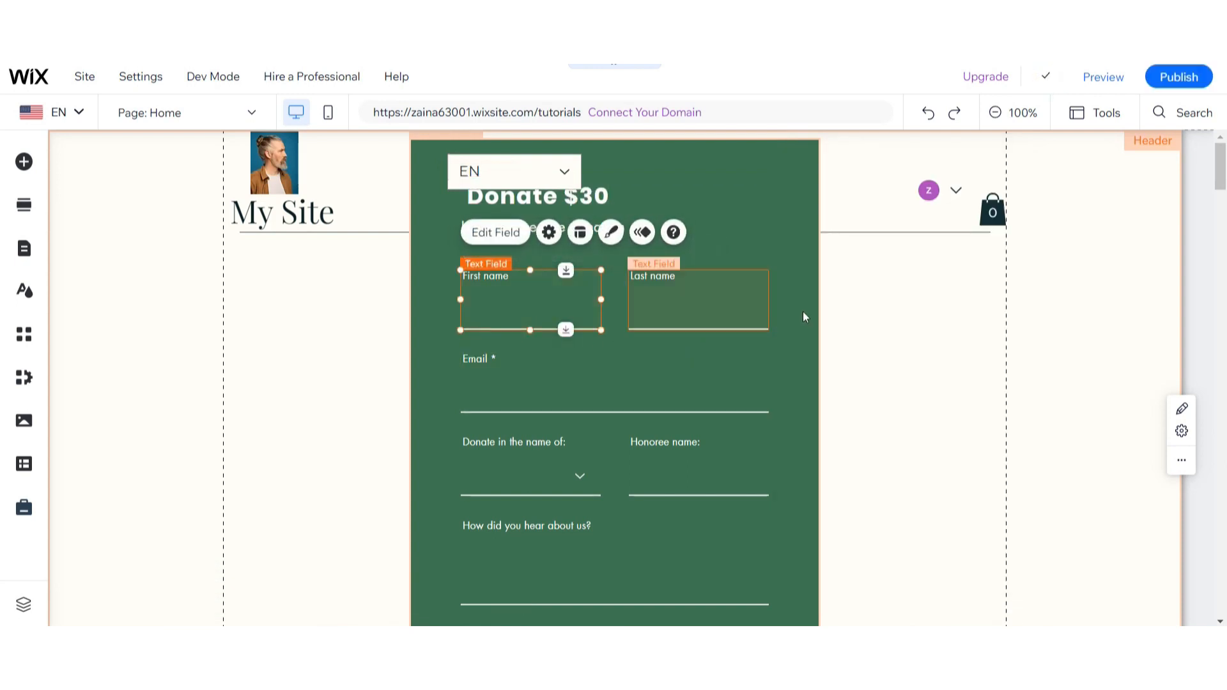
pyautogui.scroll(-3)
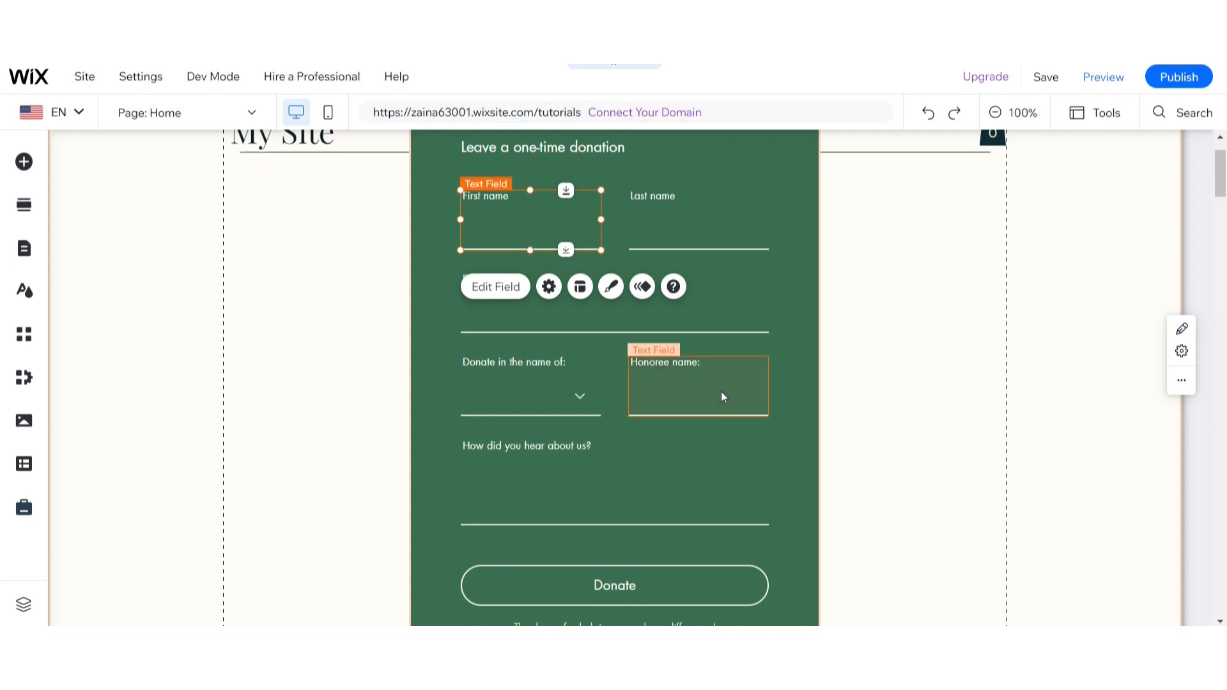
pyautogui.moveTo(744, 372)
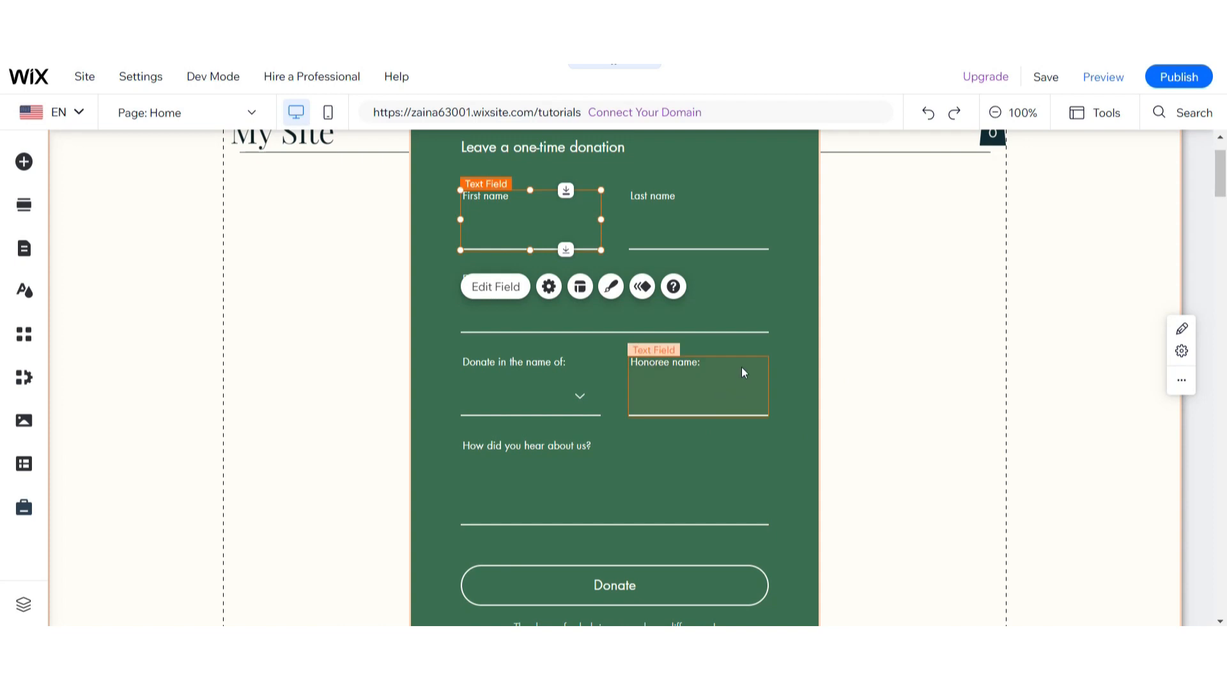